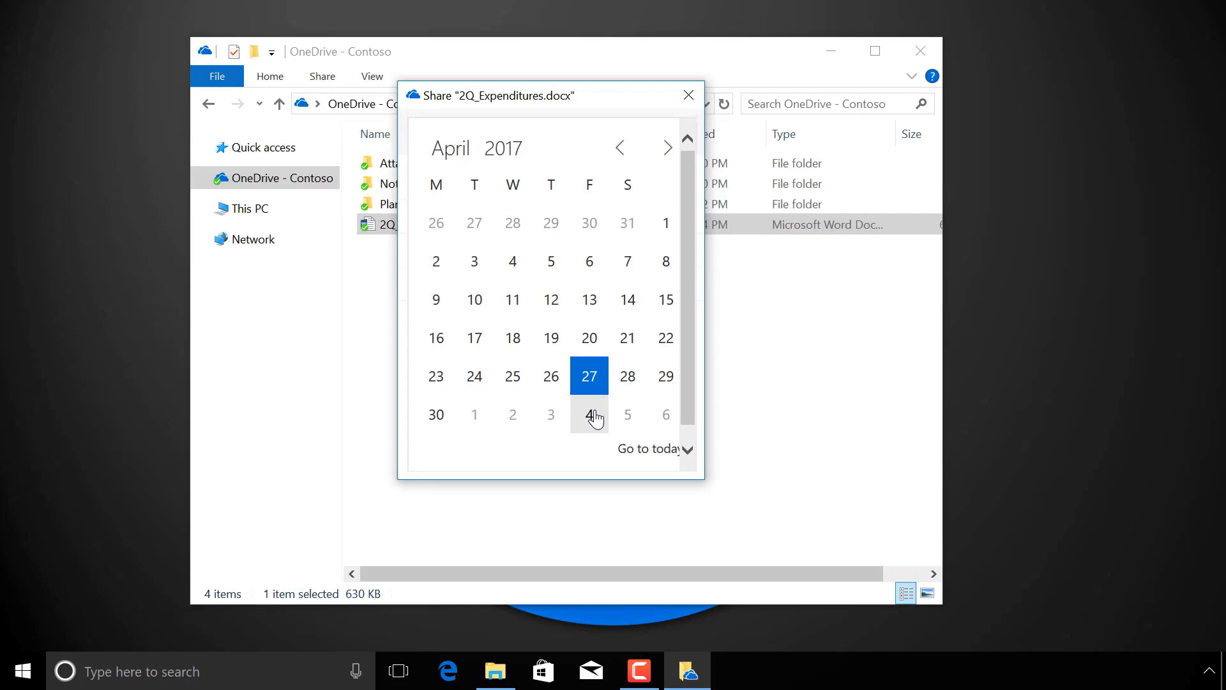
Step: Apply a view-only link expiring Thu May 04 2017 for 2Q_Expenditures.docx
click(589, 414)
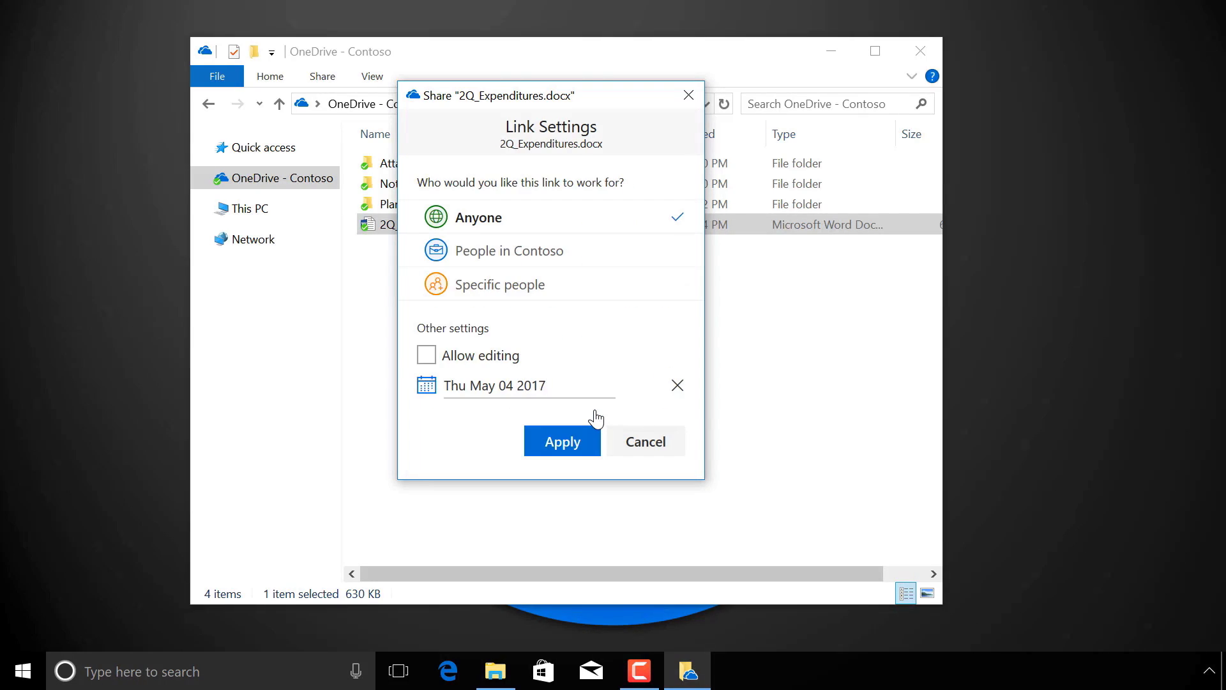
click(562, 441)
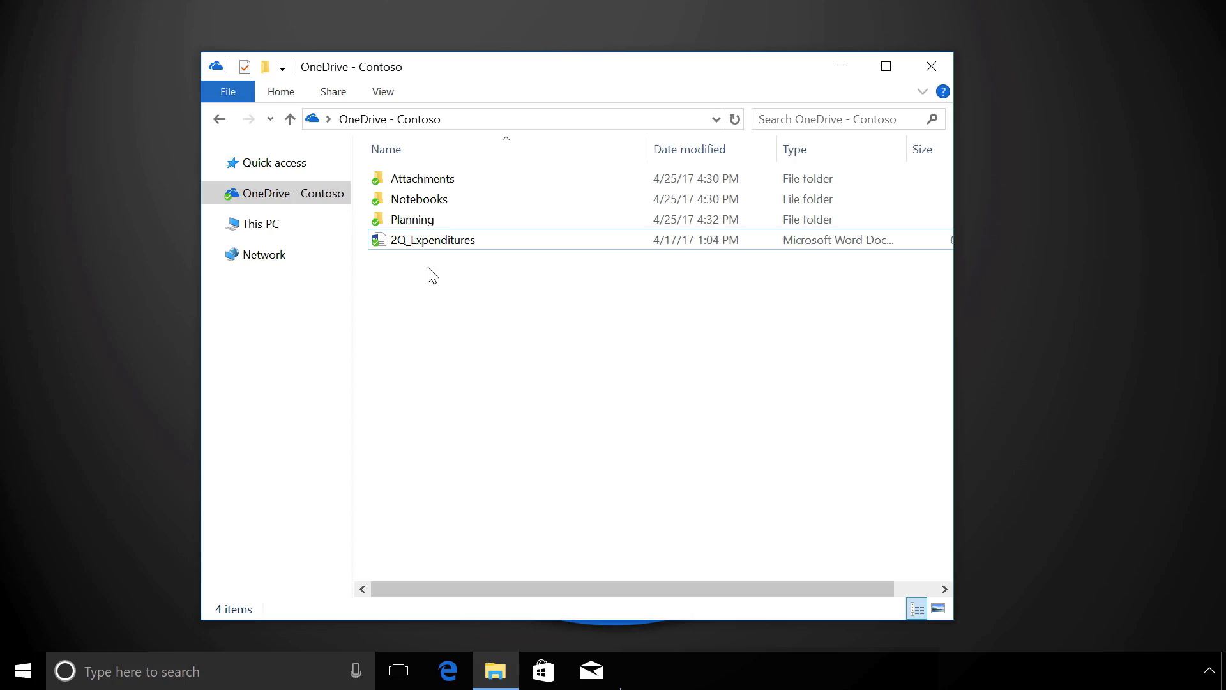
Step: Share 2Q_Expenditures.docx and send an edit link to Alex Wilber, the Marketing Assistant
right_click(433, 239)
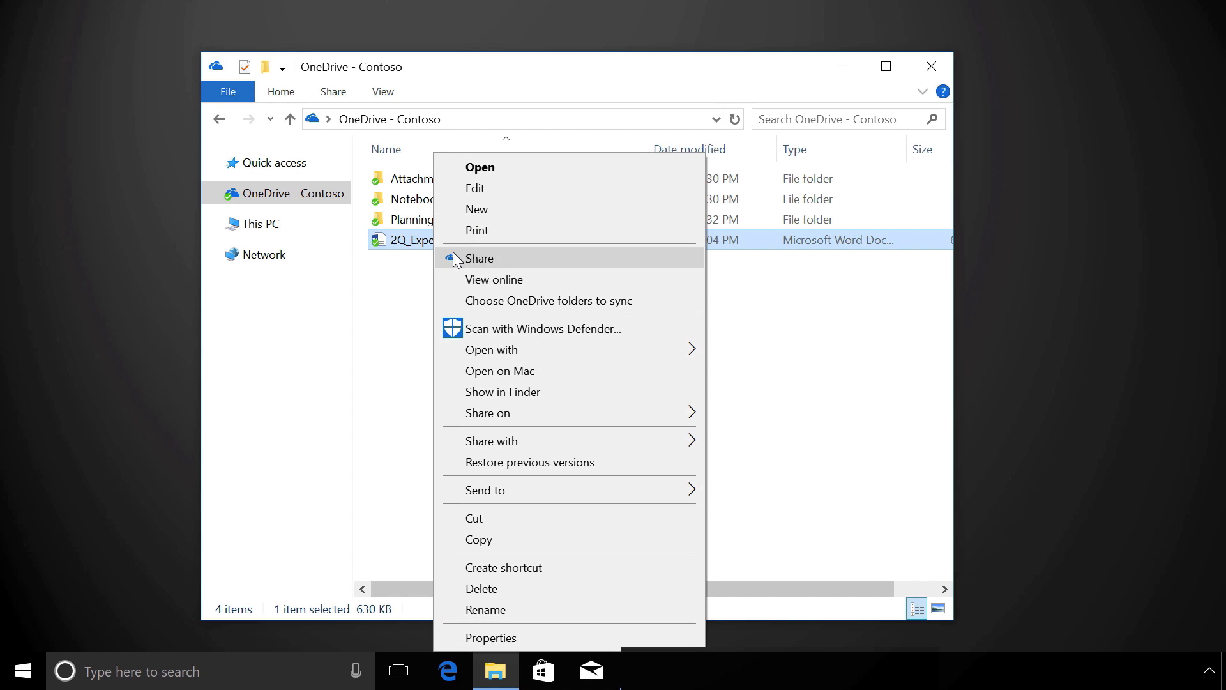
click(479, 259)
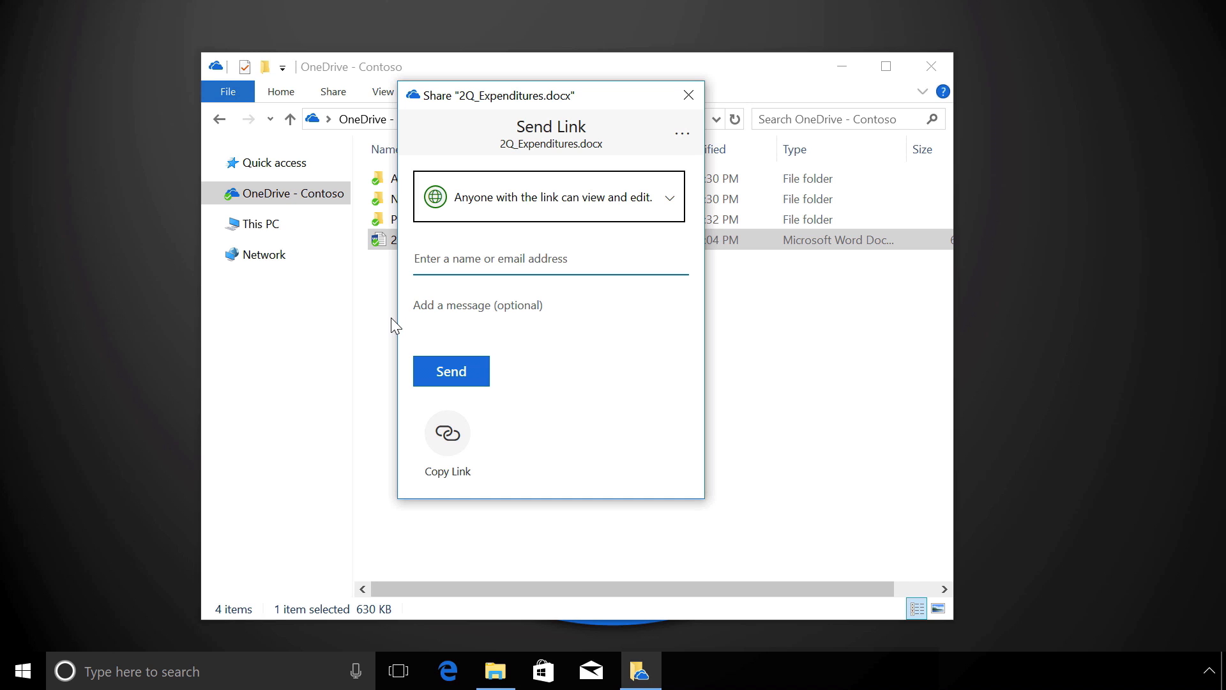
click(550, 259)
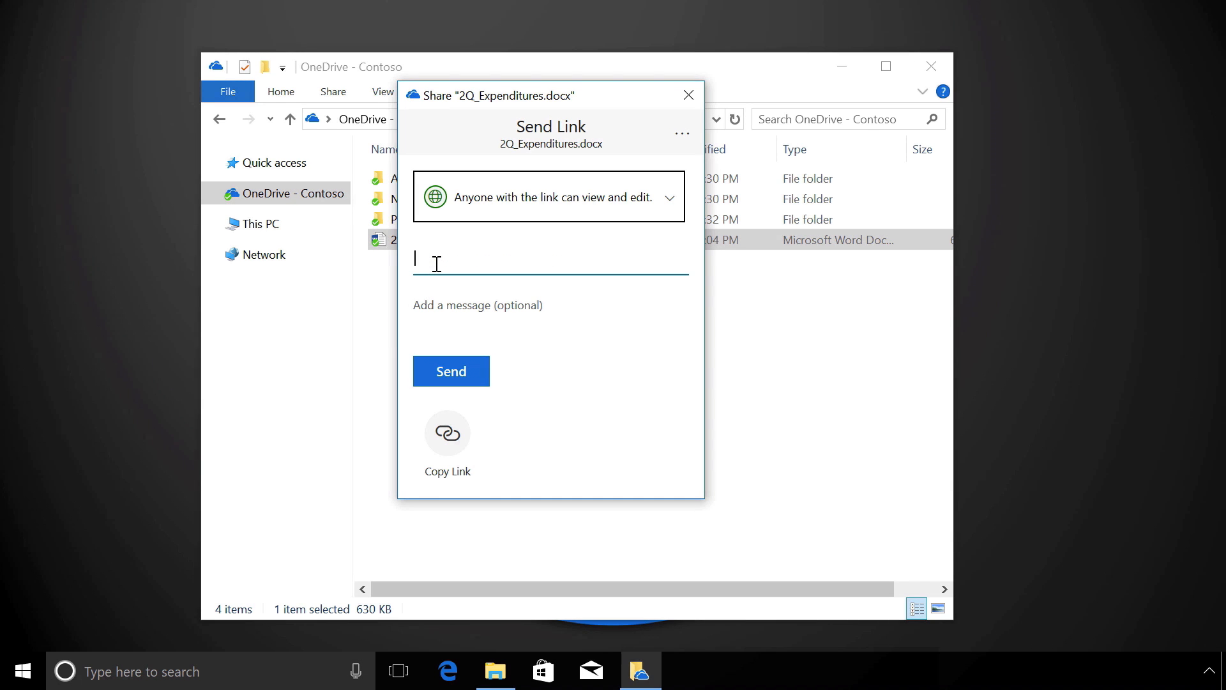
text(Alex Wilber)
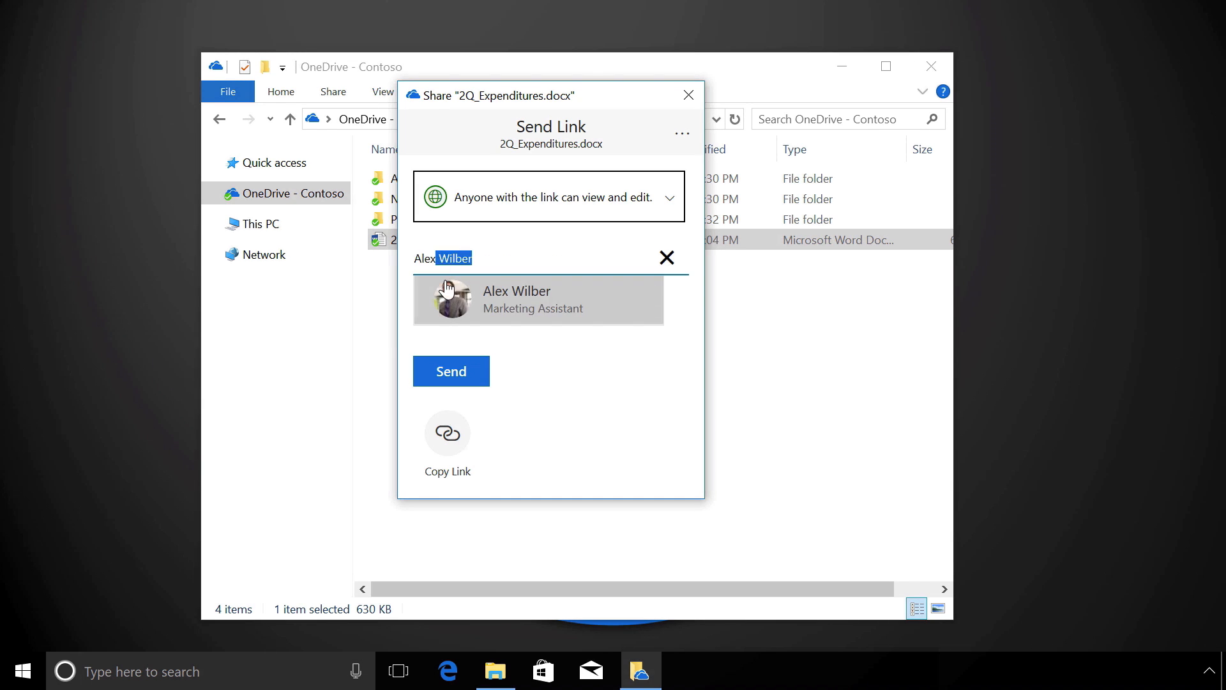
click(538, 299)
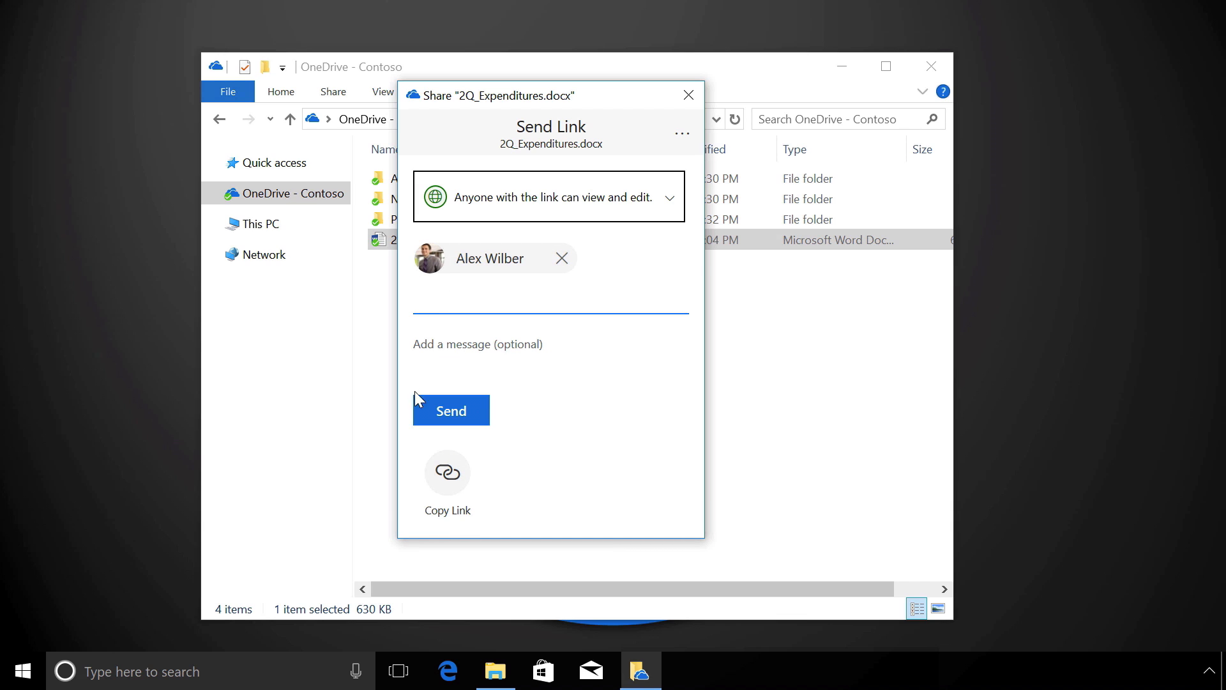
click(451, 410)
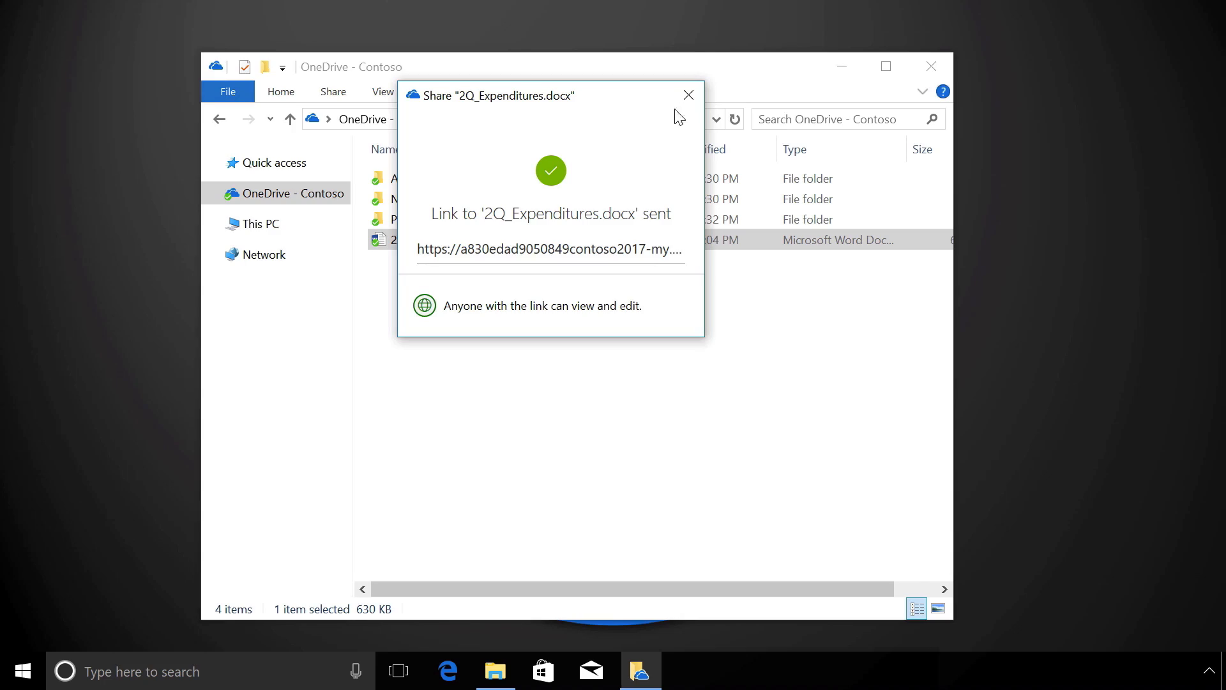
Step: Dismiss the sent confirmation and copy a shareable link to 2Q_Expenditures.docx
click(688, 95)
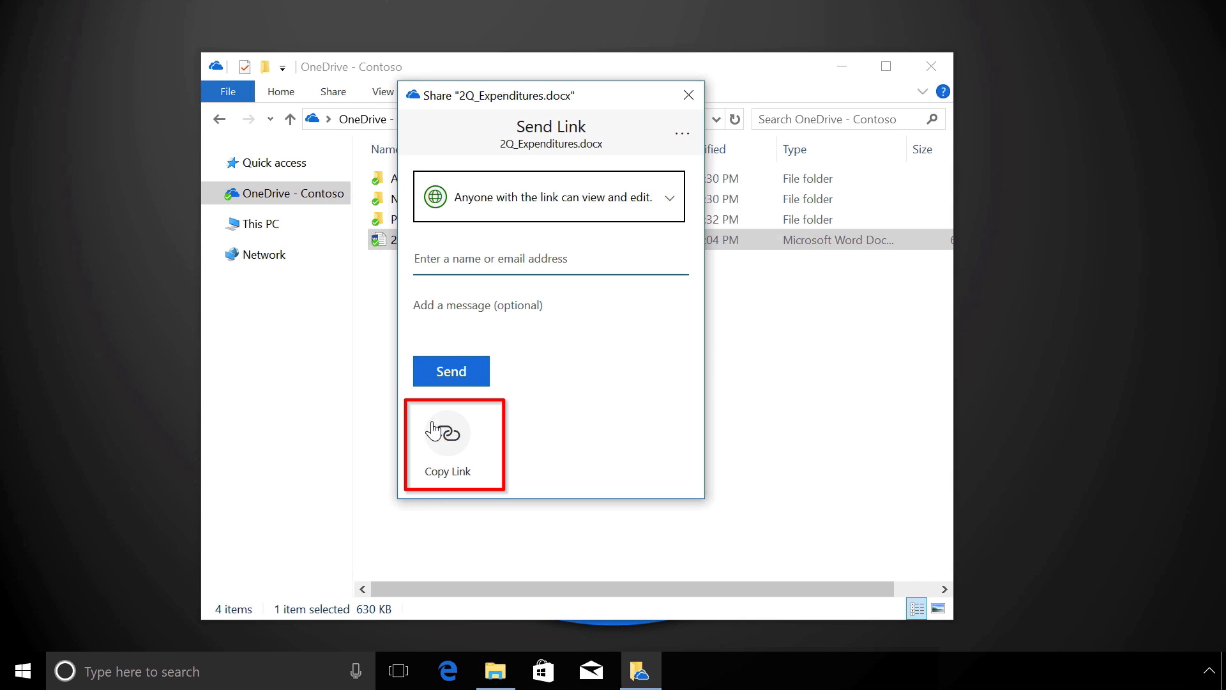
right_click(410, 225)
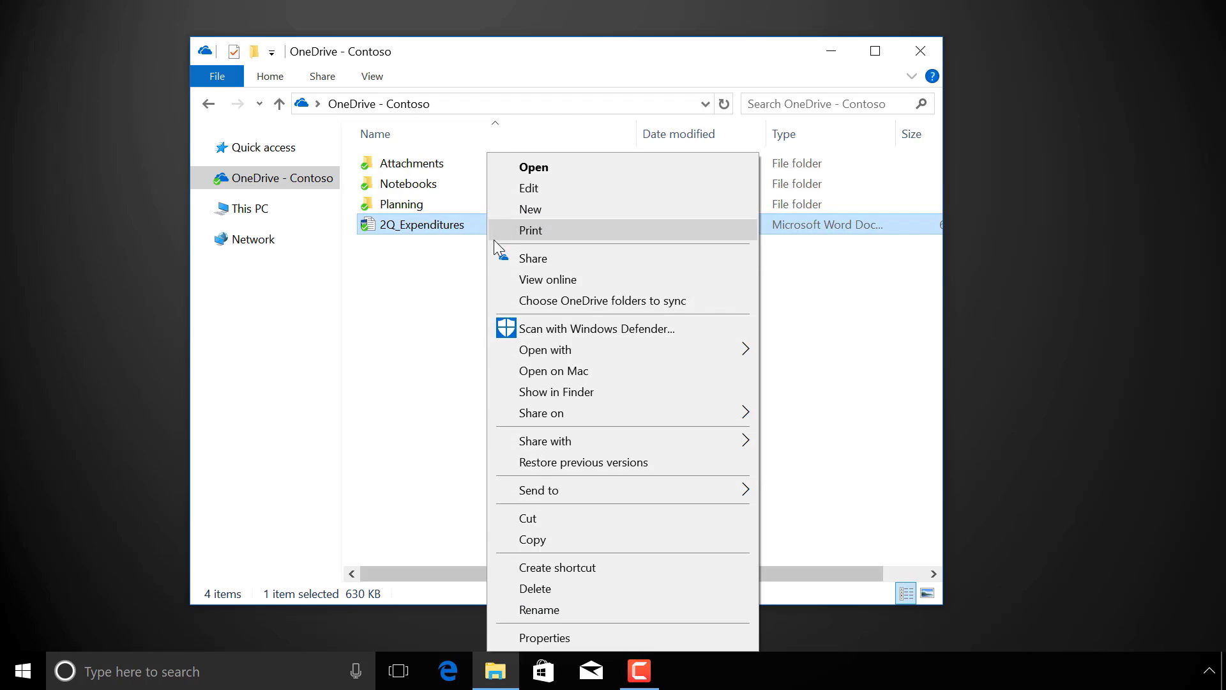
Step: Reopen sharing for 2Q_Expenditures.docx and try Anyone, People in Contoso and Specific people scopes
click(533, 258)
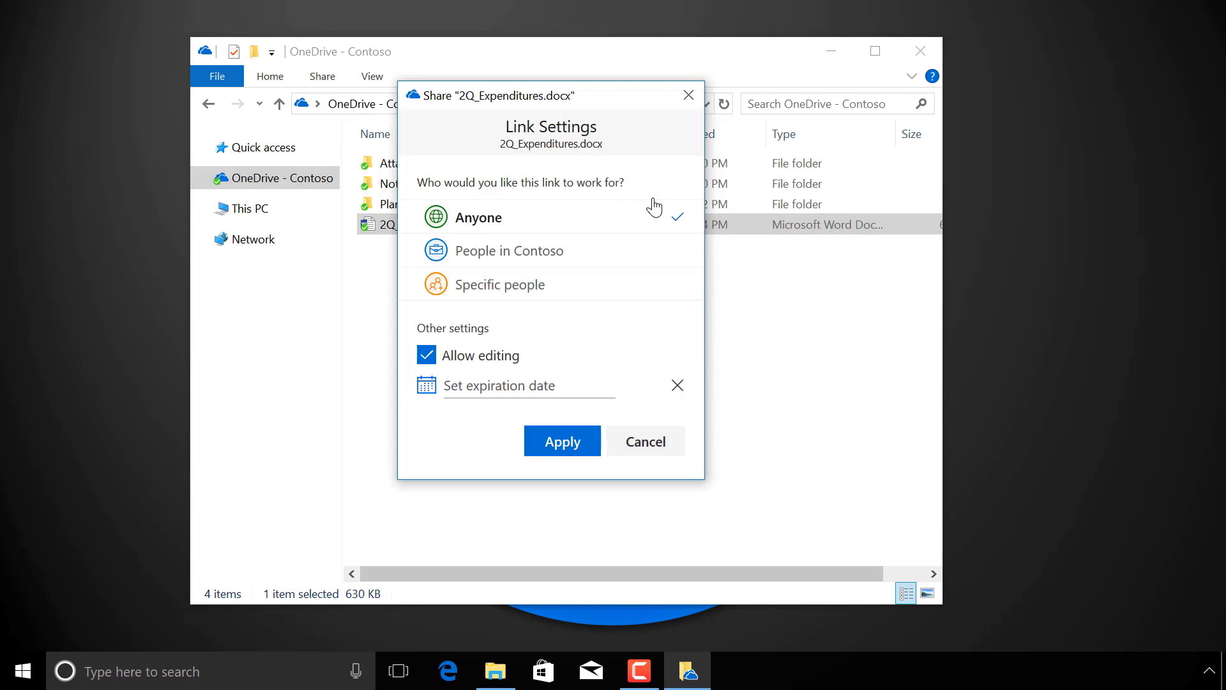
mouse_move(608, 221)
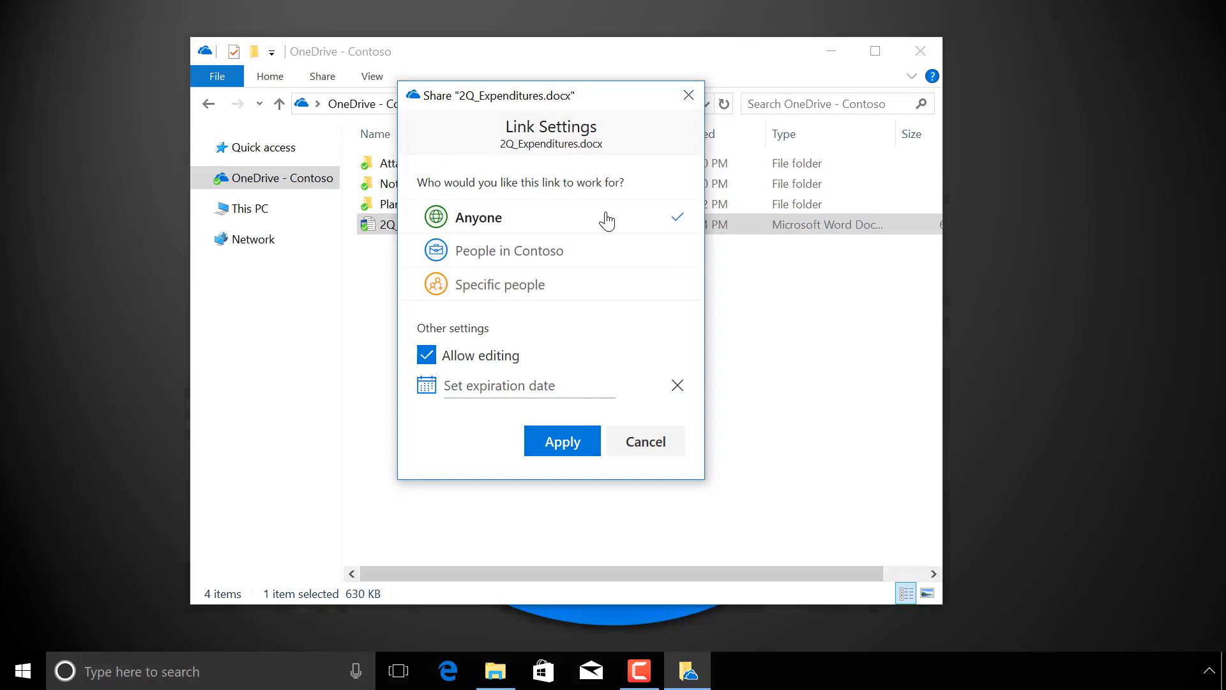
click(511, 251)
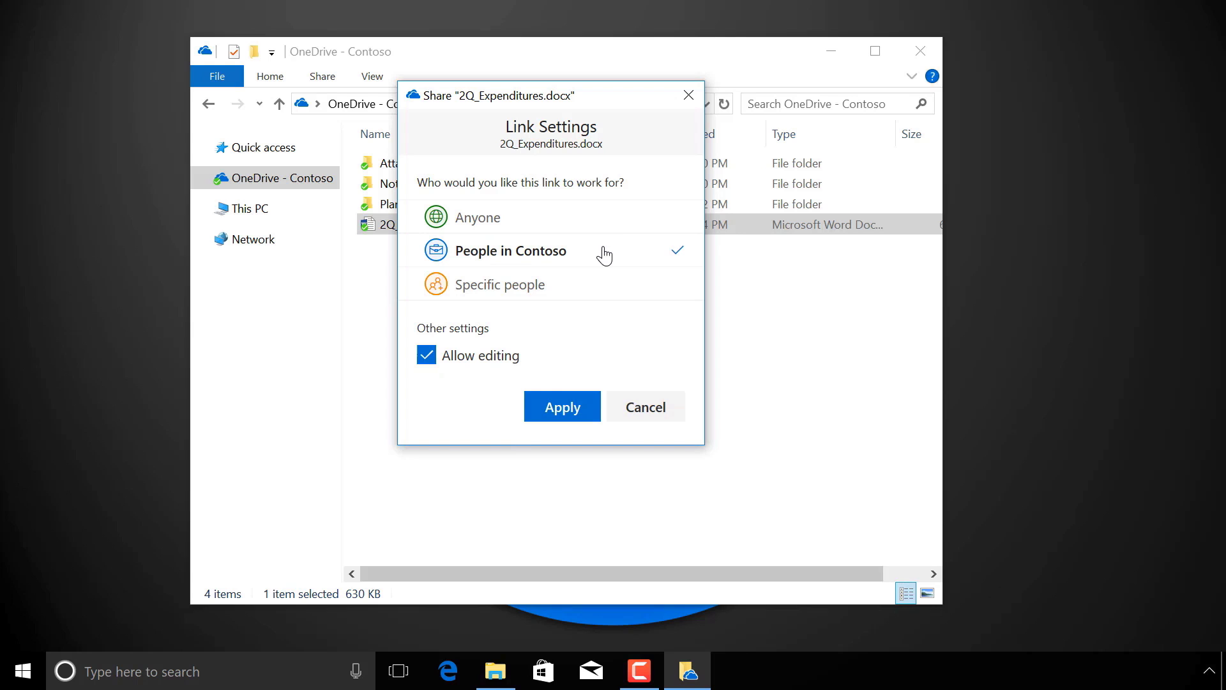
click(501, 283)
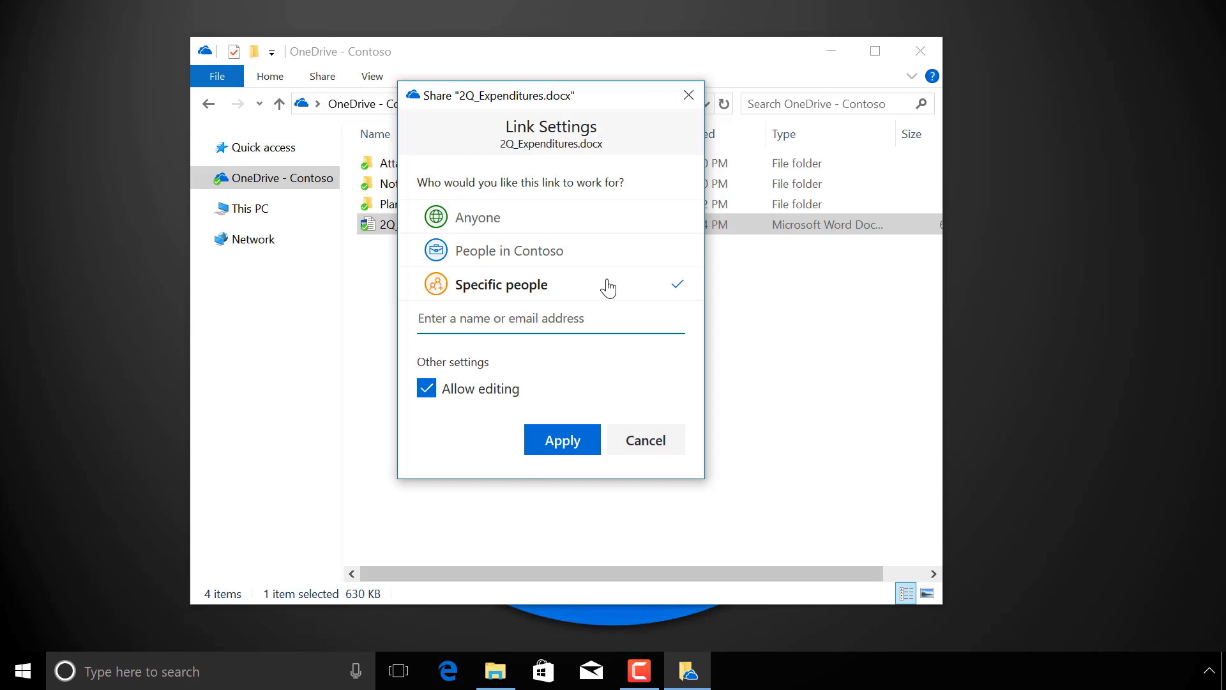
click(478, 217)
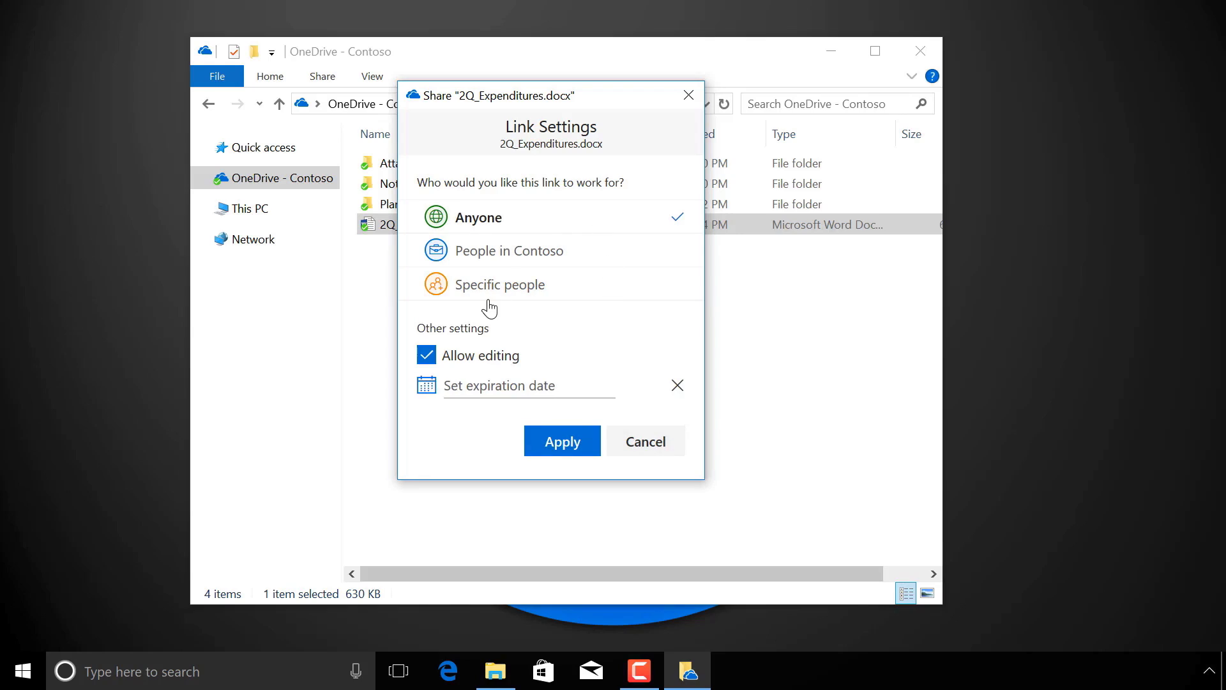
Step: Turn off editing, limit the link to Debra only, and apply the settings
click(426, 356)
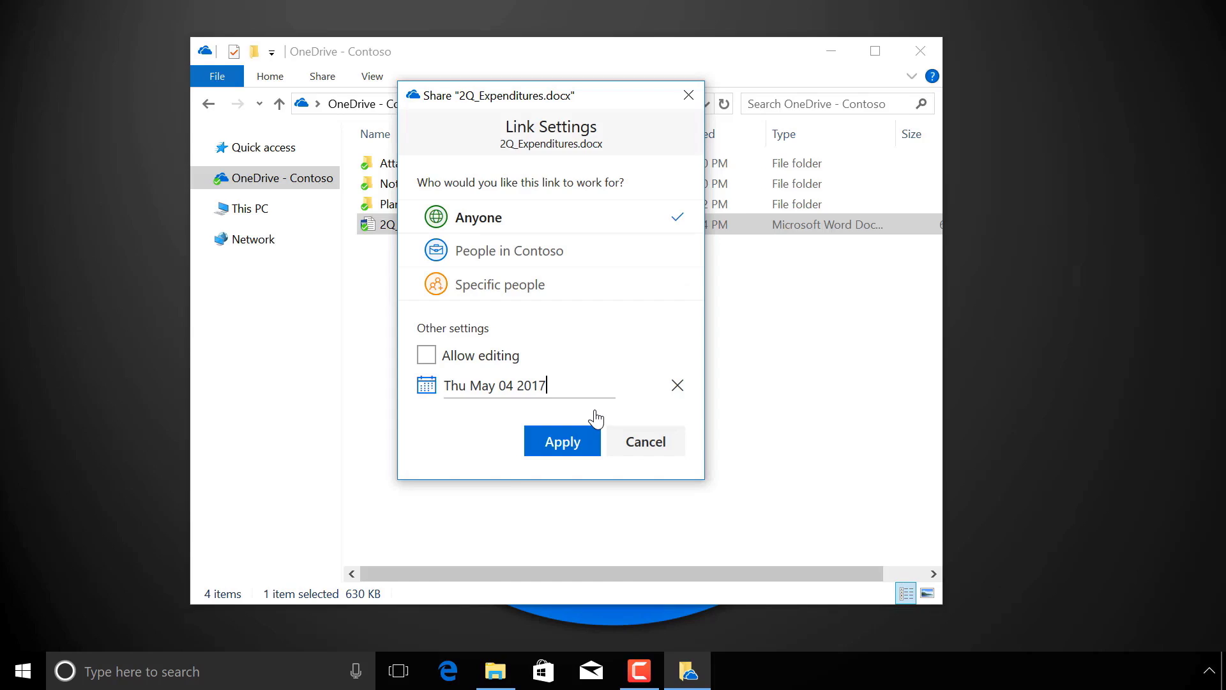
click(500, 283)
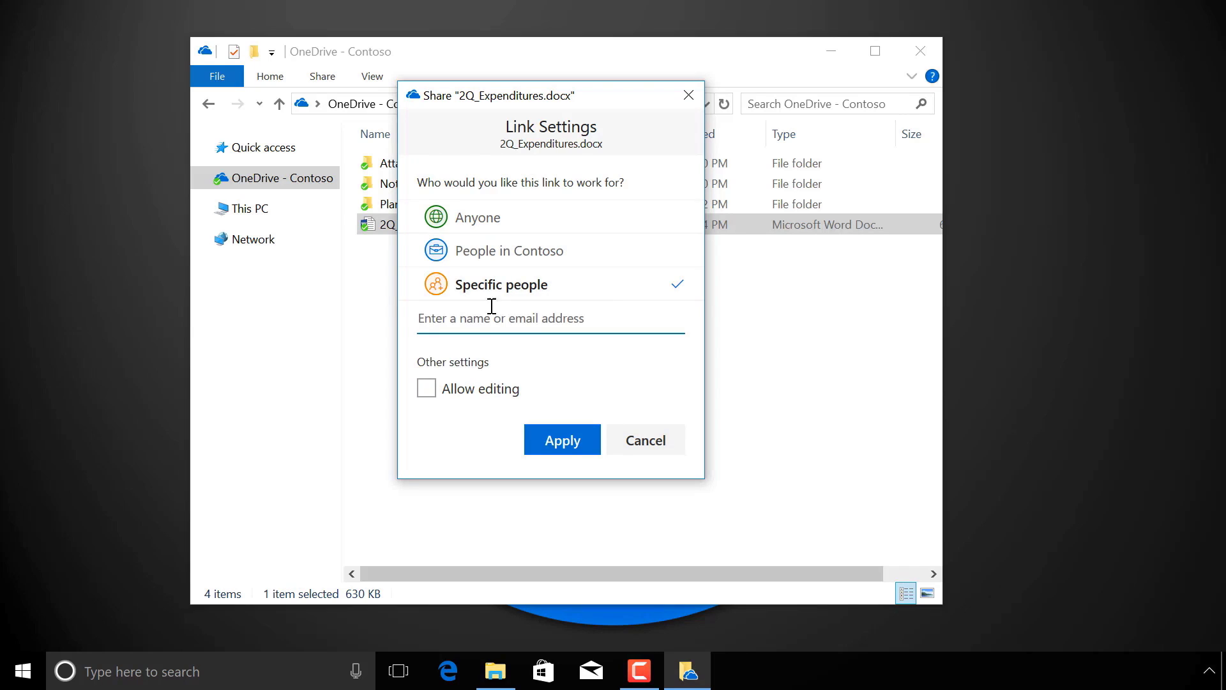
text(debra)
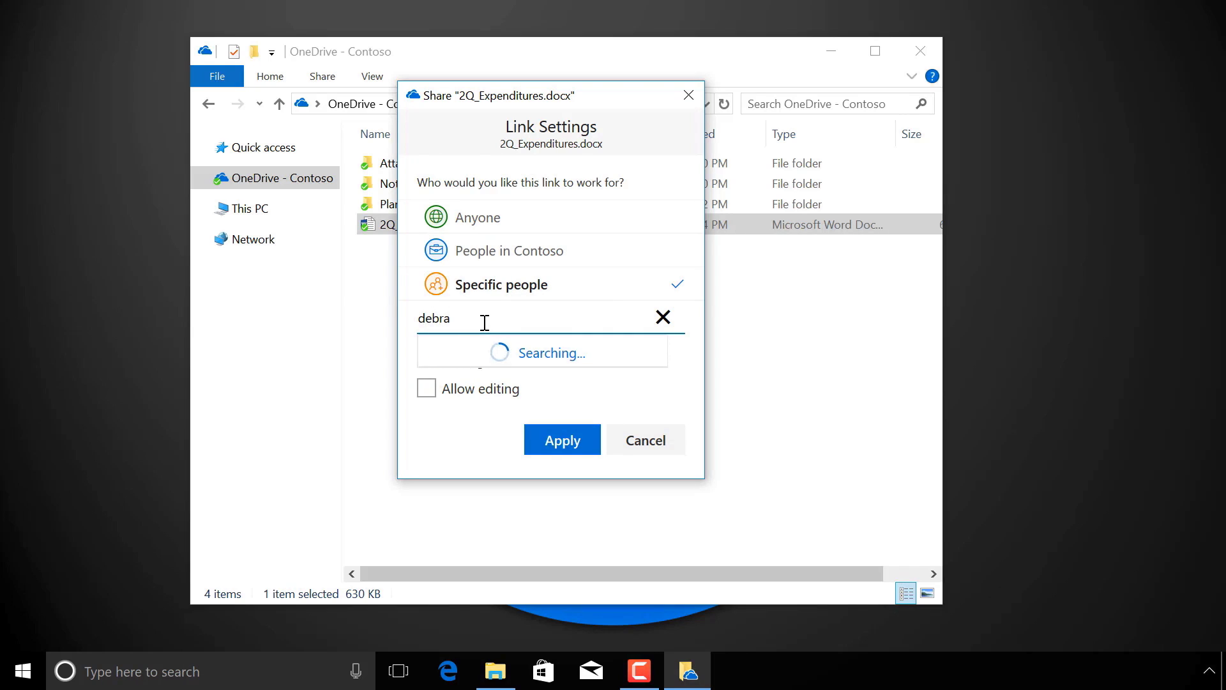
click(550, 352)
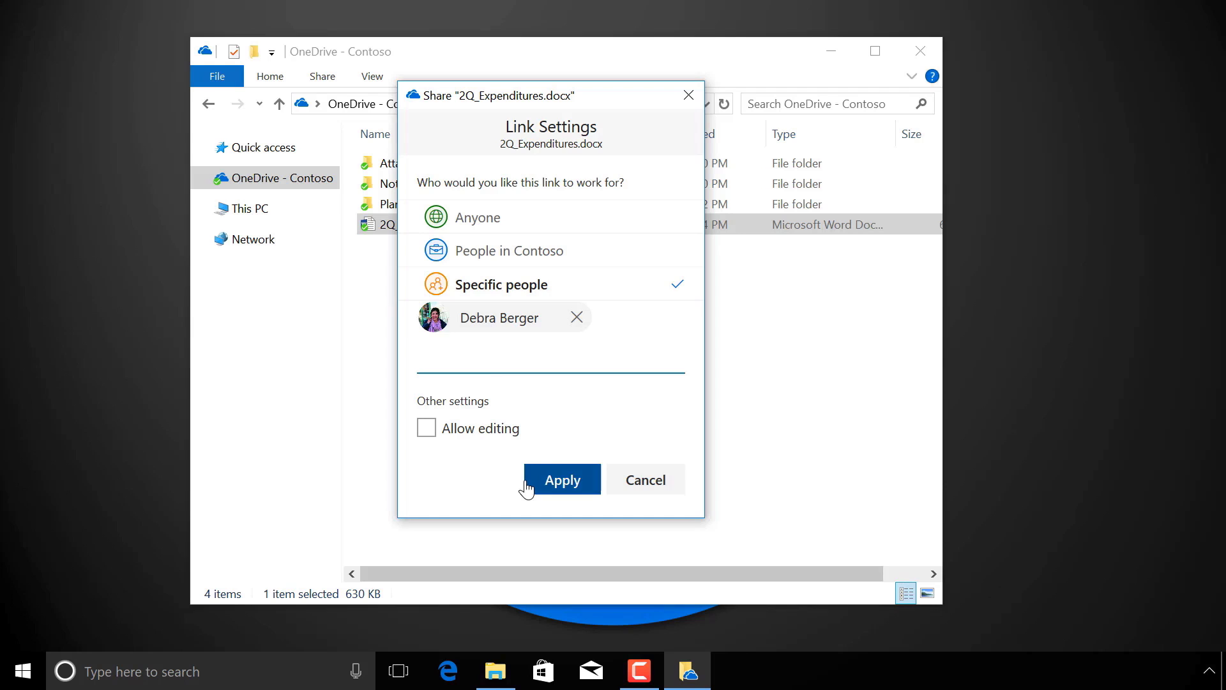
click(561, 479)
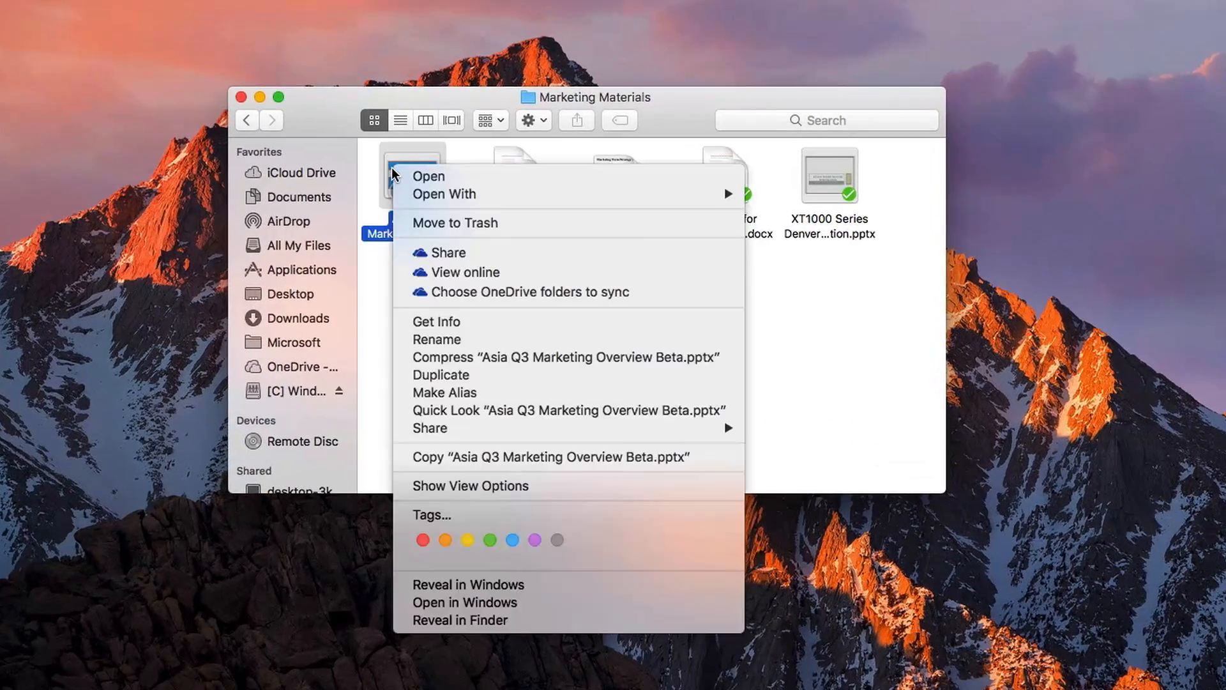
Step: Choose OneDrive Share for Asia Q3 Marketing Overview Beta.pptx in Finder
click(447, 252)
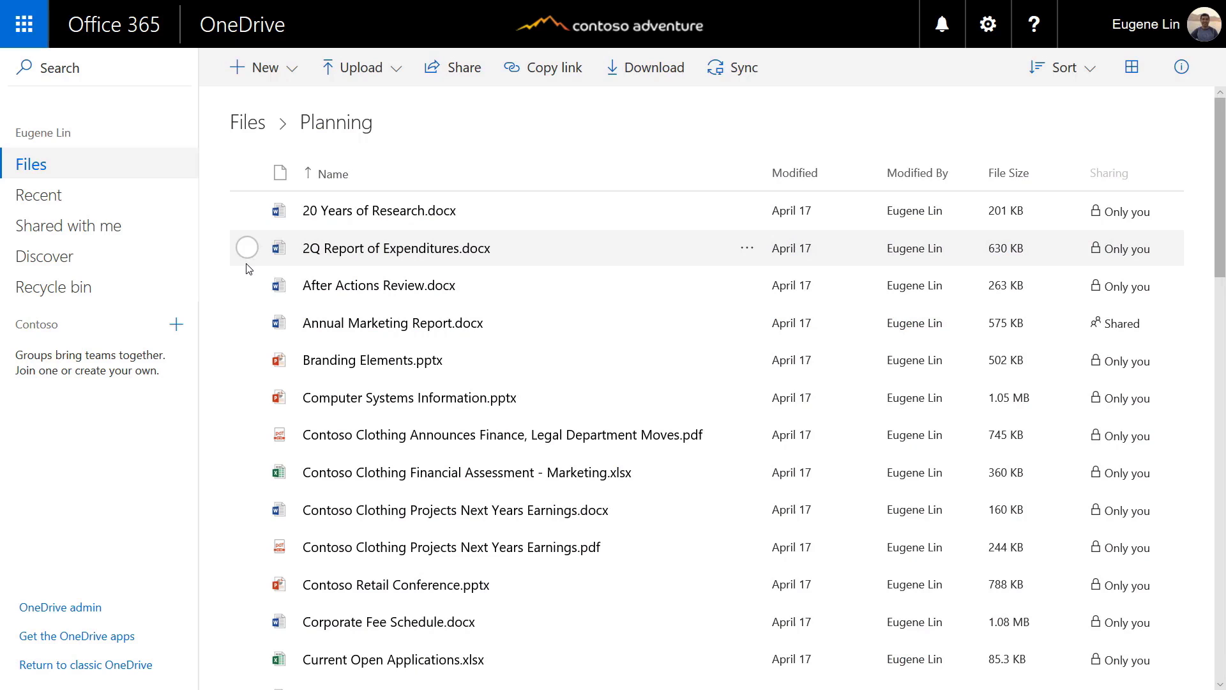
Step: Select 2Q Report of Expenditures.docx in Planning and start its Share panel
click(246, 246)
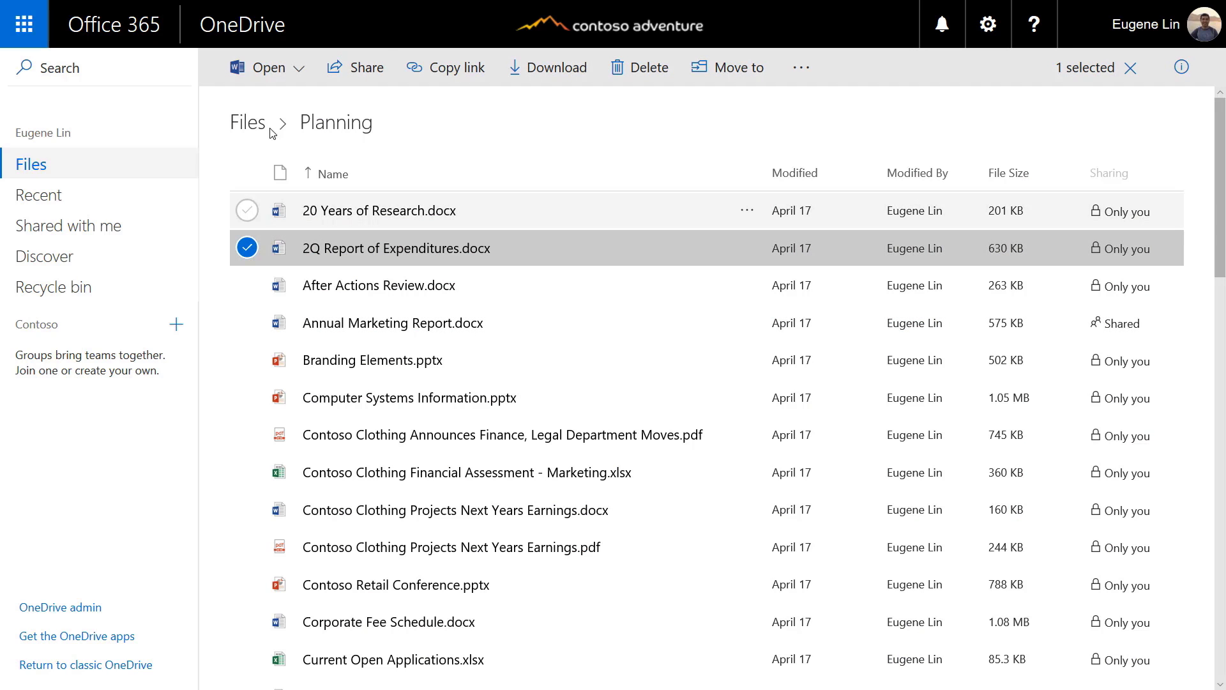
click(356, 67)
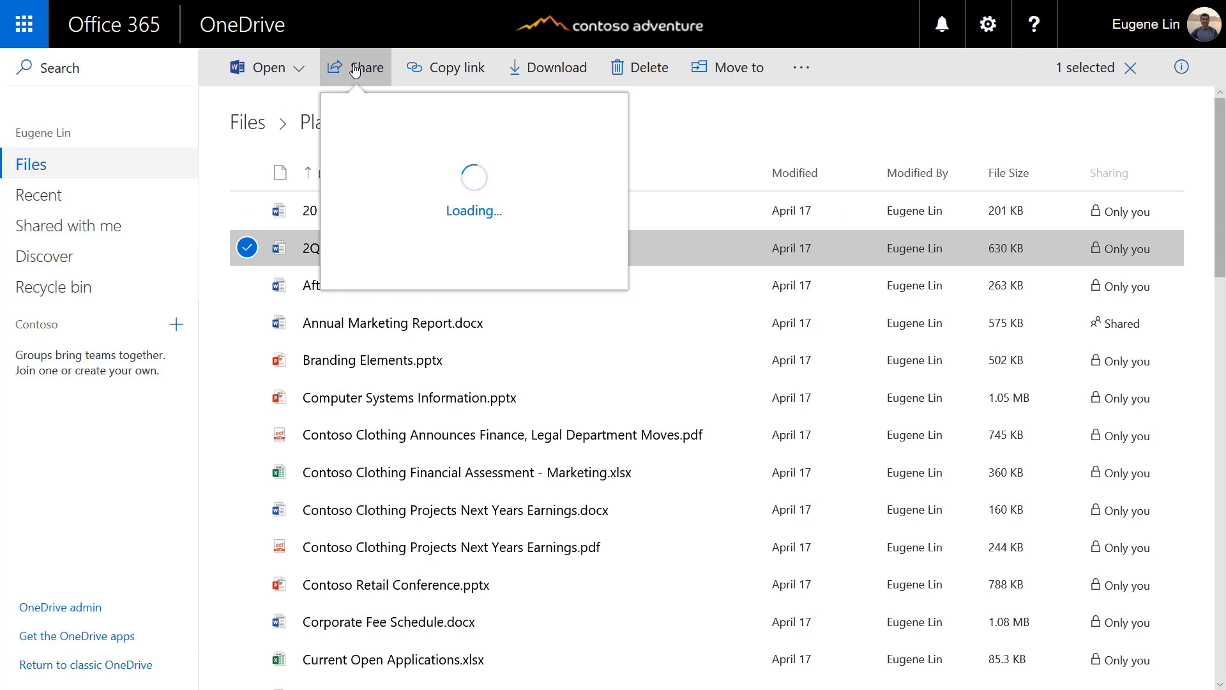